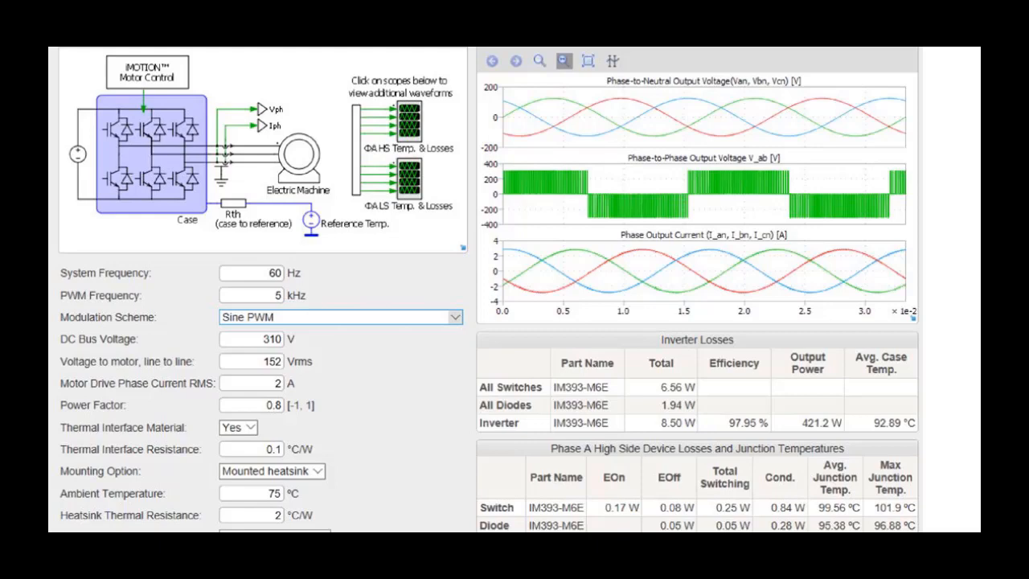
Scroll past the default input parameters down to the Parts list entry for IMM101T-015M
scroll(down, 3)
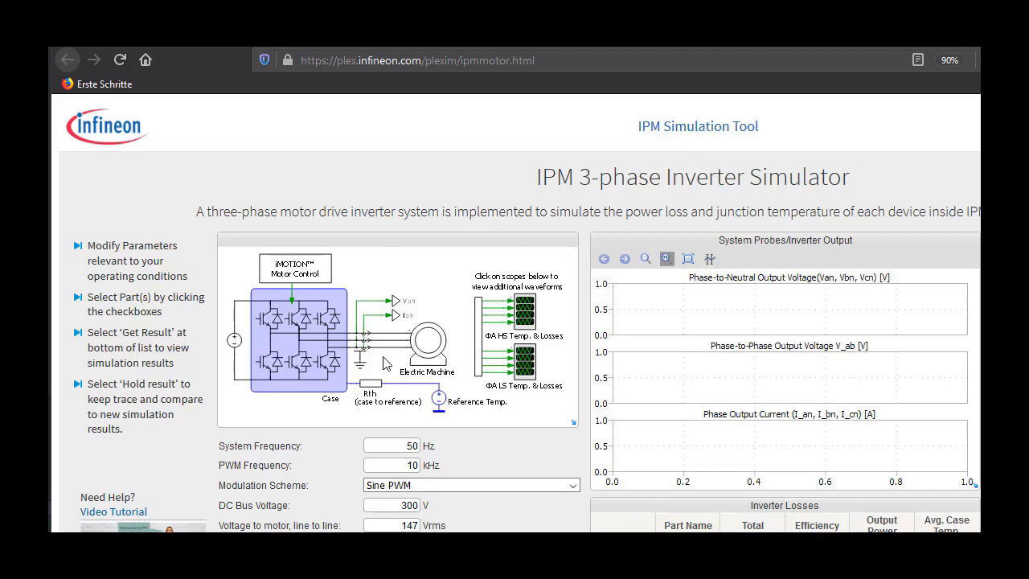
scroll(down, 3)
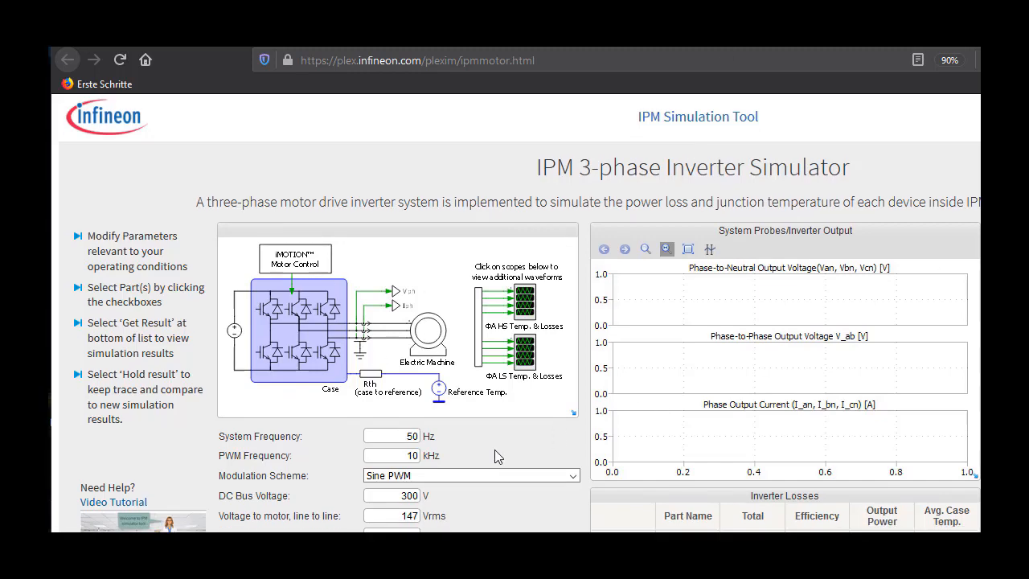
scroll(down, 3)
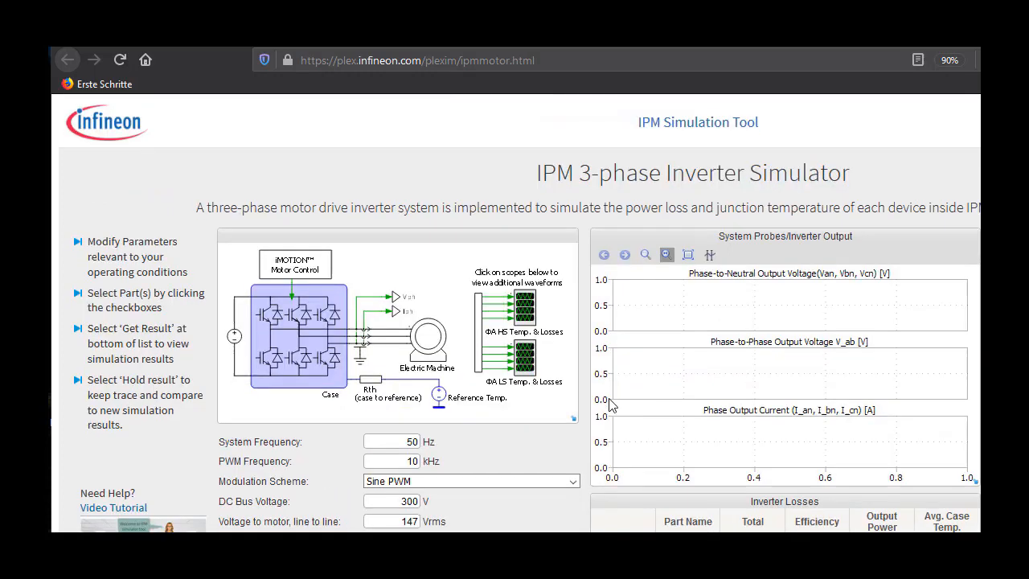
scroll(down, 3)
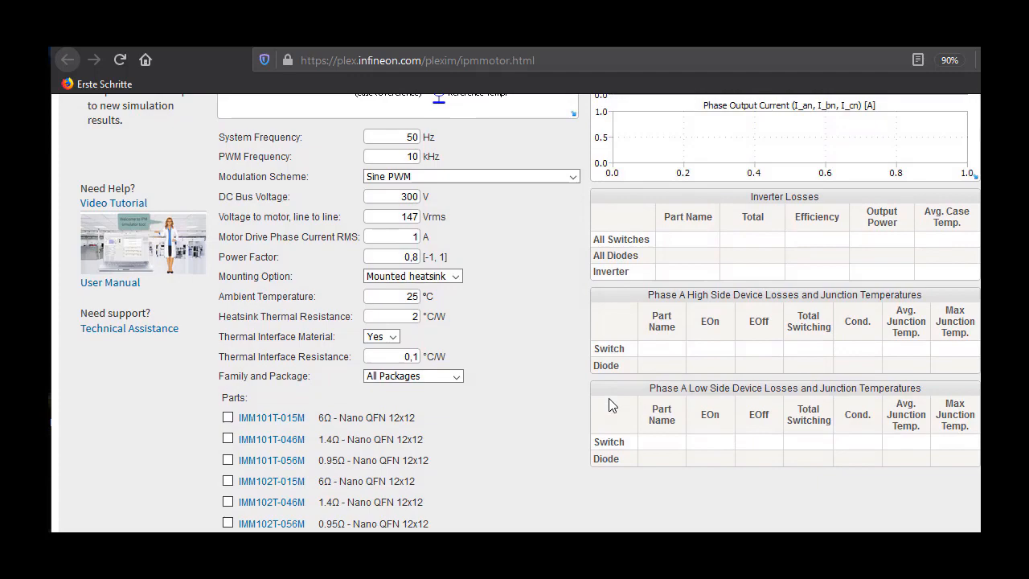
scroll(down, 3)
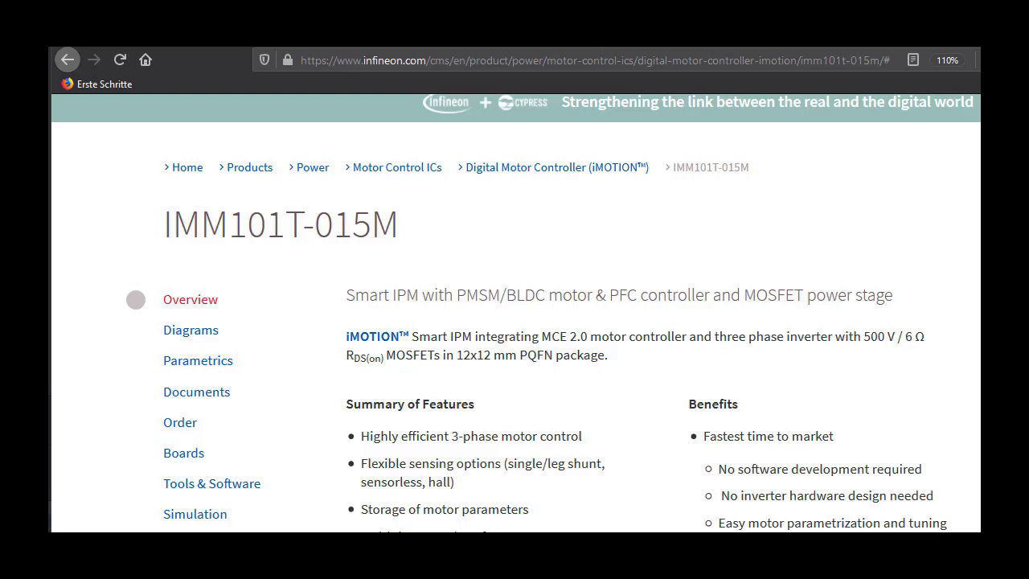
Follow the datasheet link to the IMM100T PDF, showing page 18 switching energies
click(191, 330)
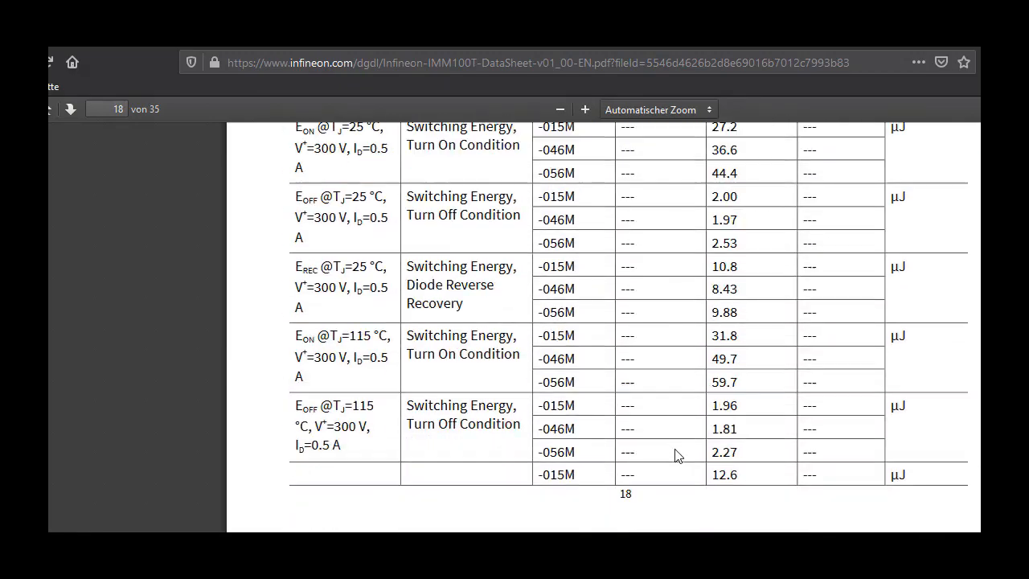
Read the IMM100T datasheet through Tables 5 and 7 and thermal Figures 14–19
scroll(down, 3)
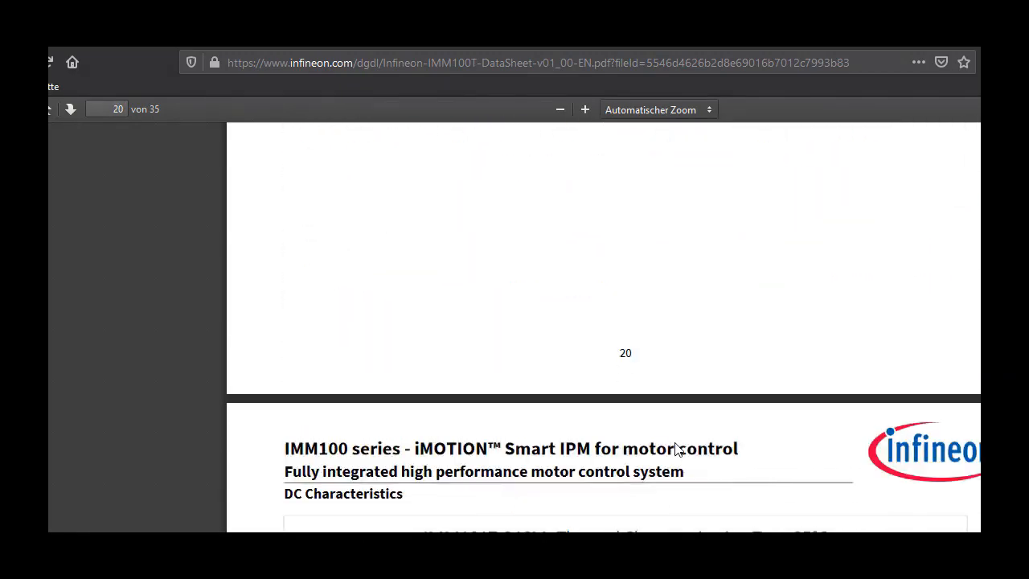
scroll(down, 3)
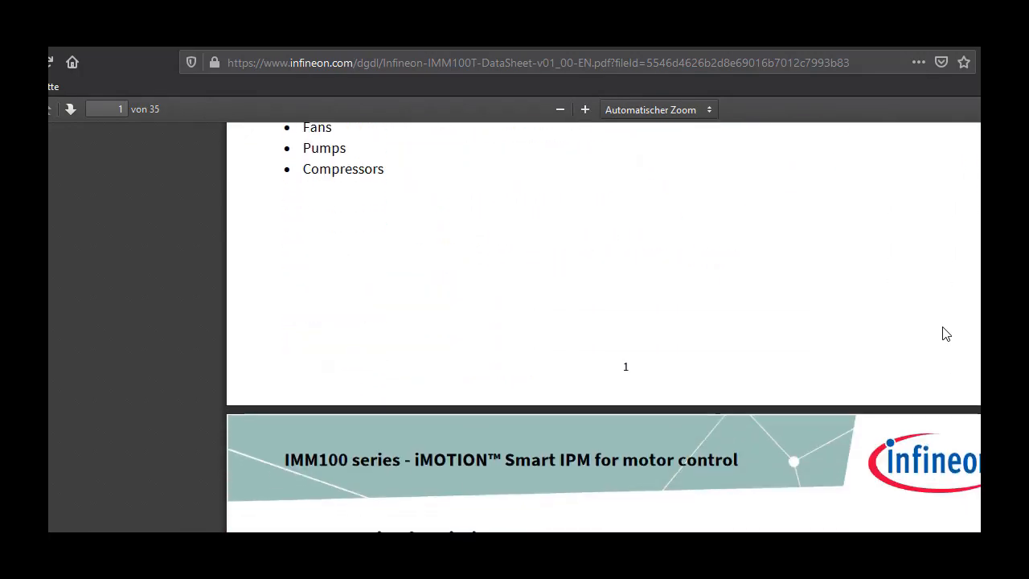
scroll(down, 3)
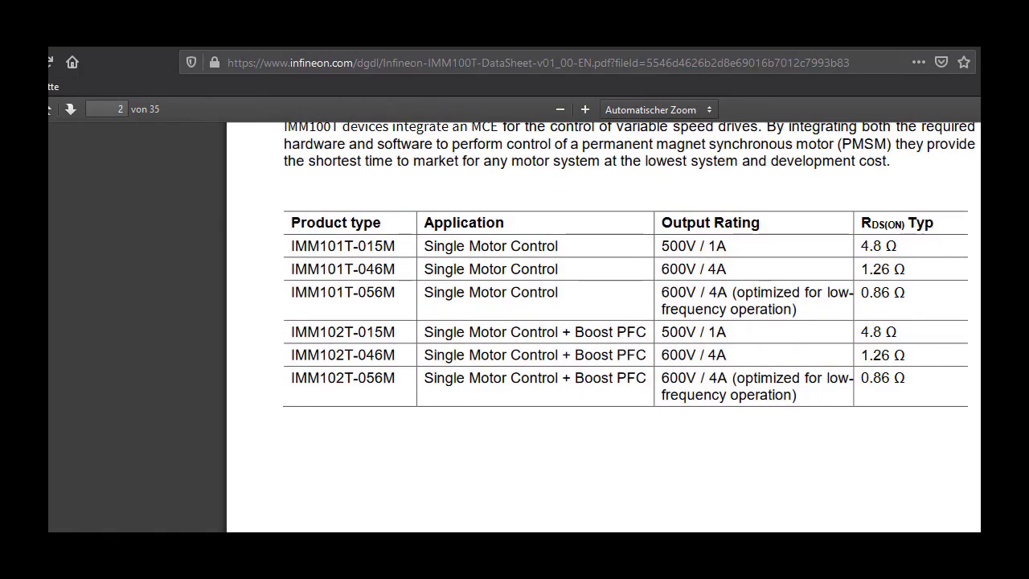
scroll(down, 3)
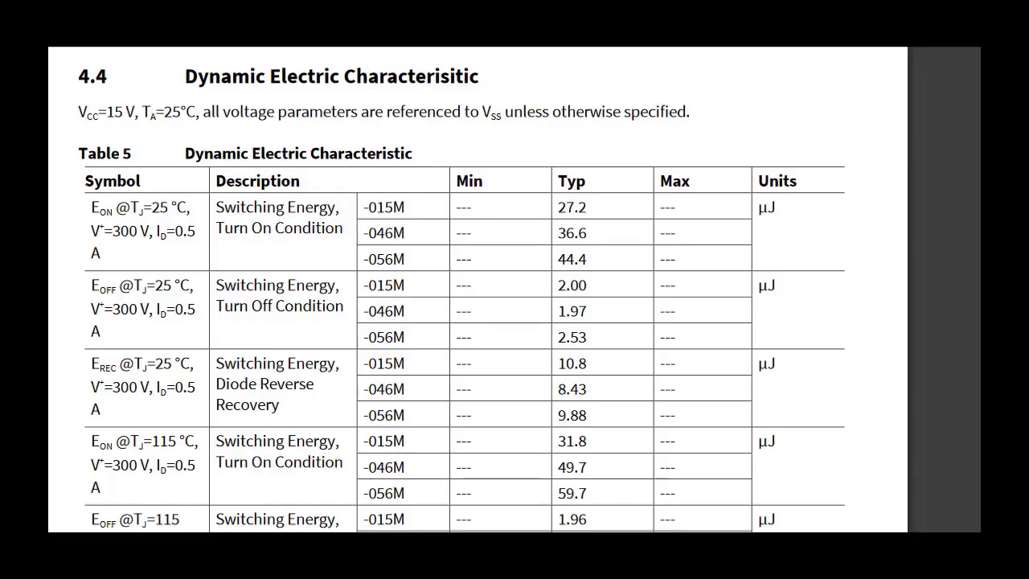
scroll(down, 3)
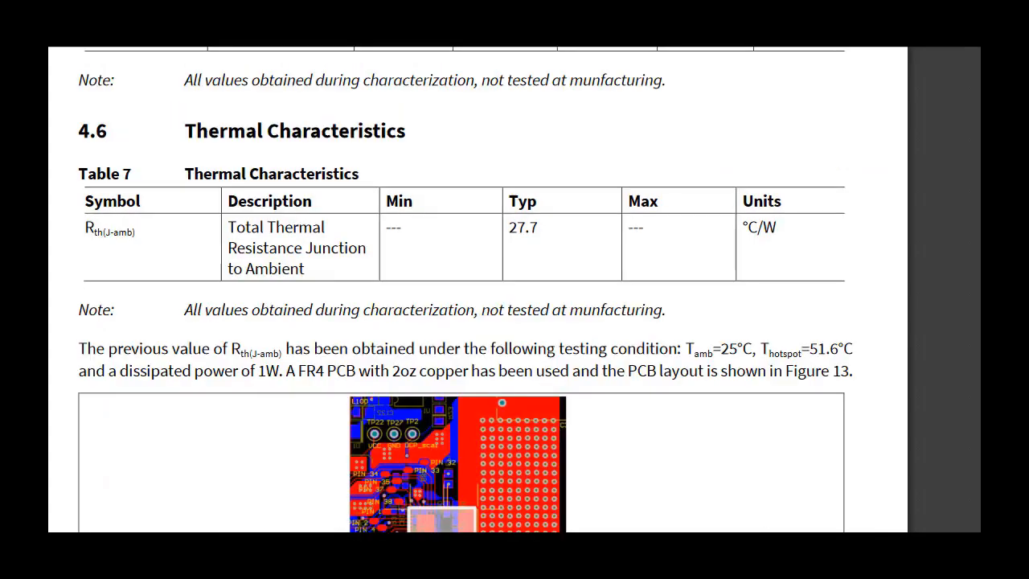
scroll(down, 3)
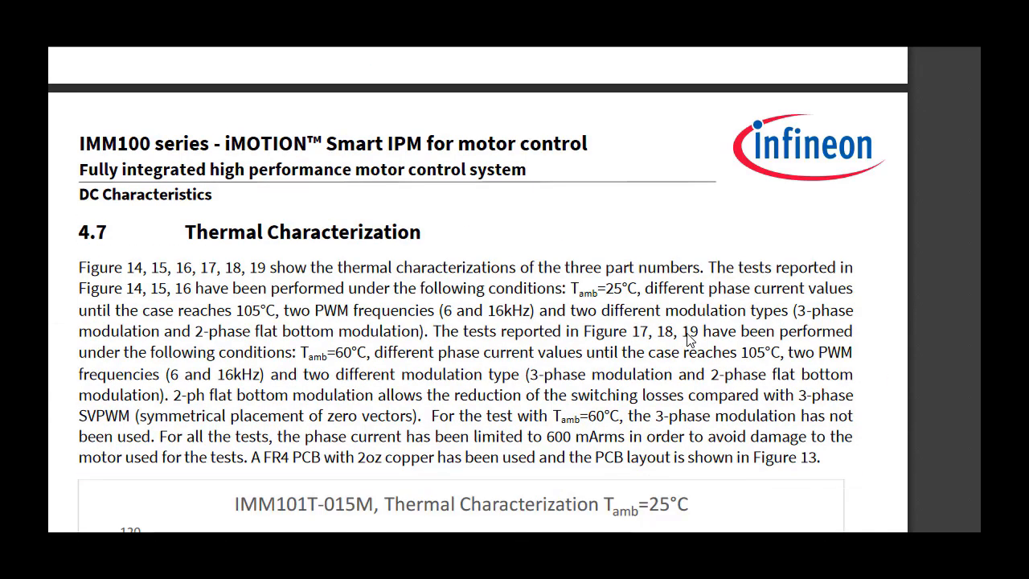
scroll(down, 3)
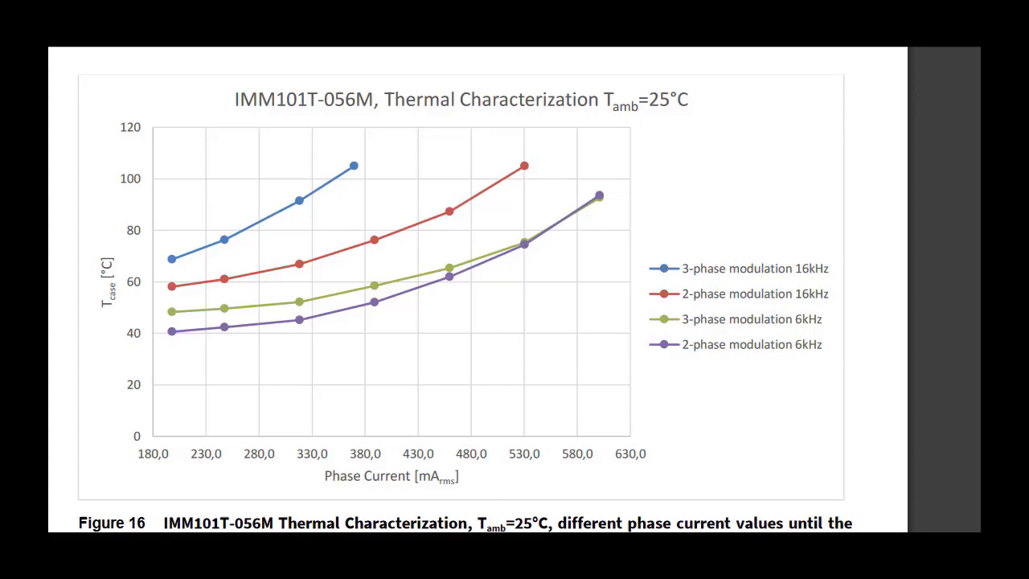
scroll(down, 3)
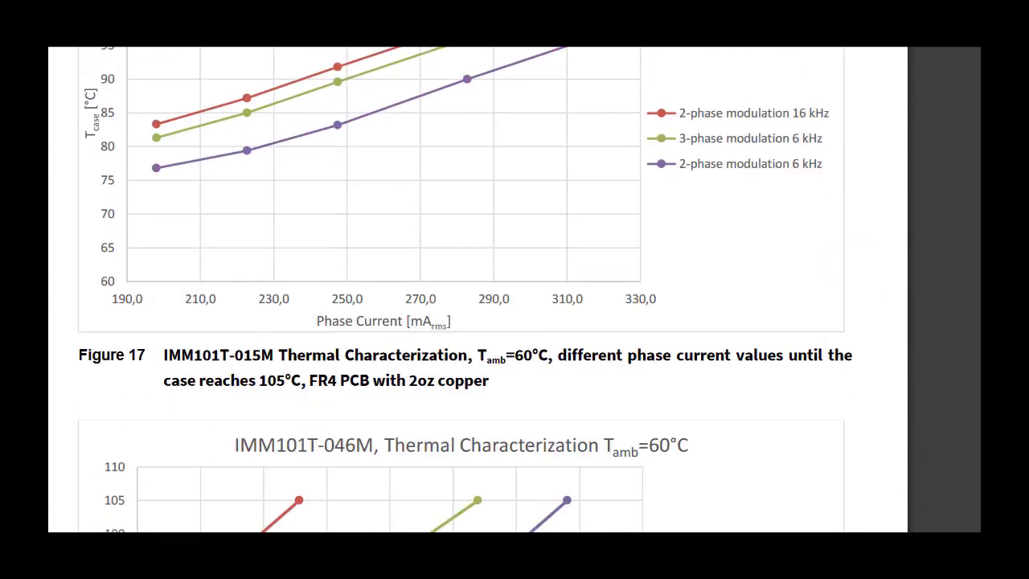
scroll(down, 3)
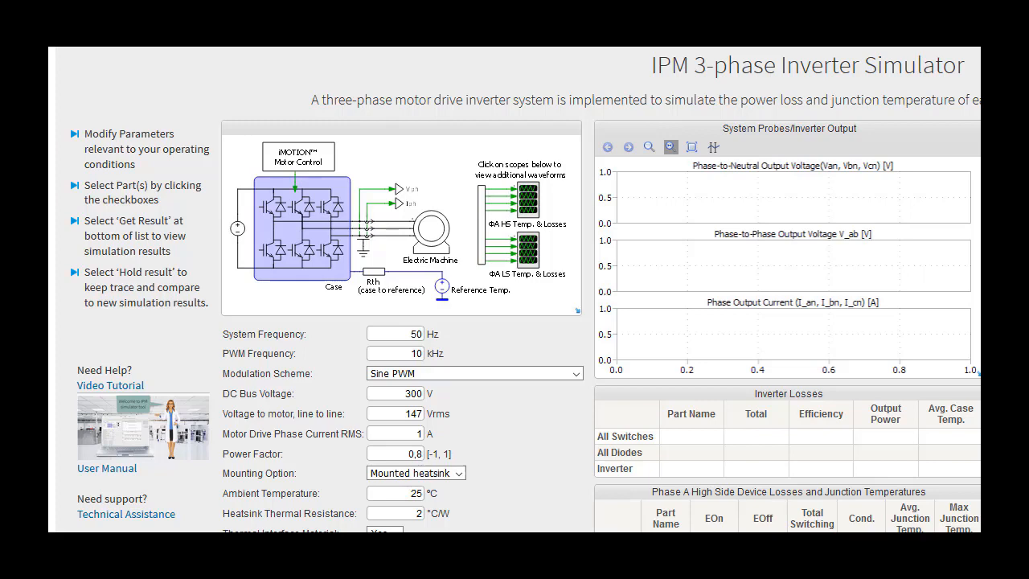
Scroll the simulator page down to the Parts list to pick IMM101T-015M
scroll(down, 3)
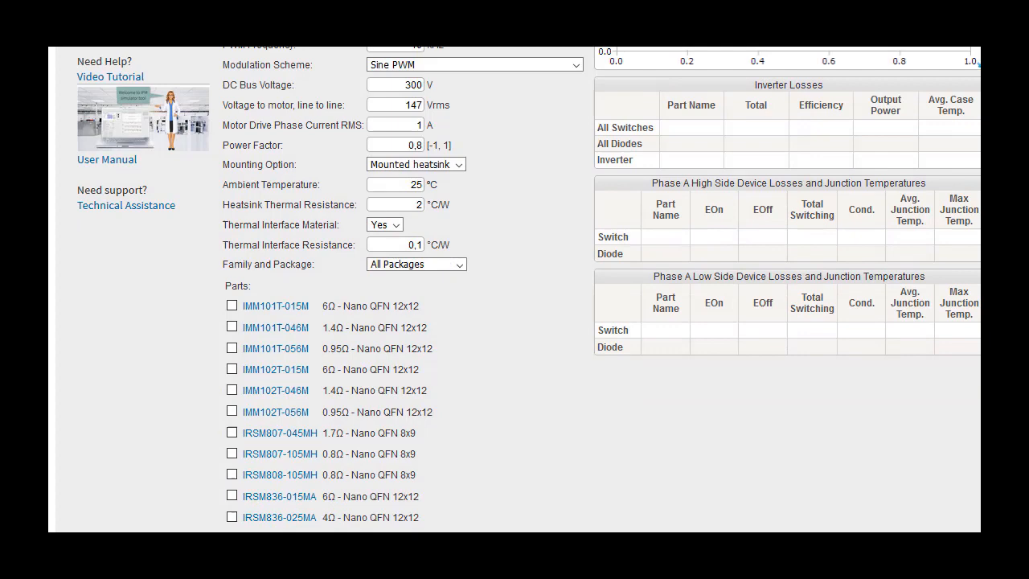
scroll(down, 3)
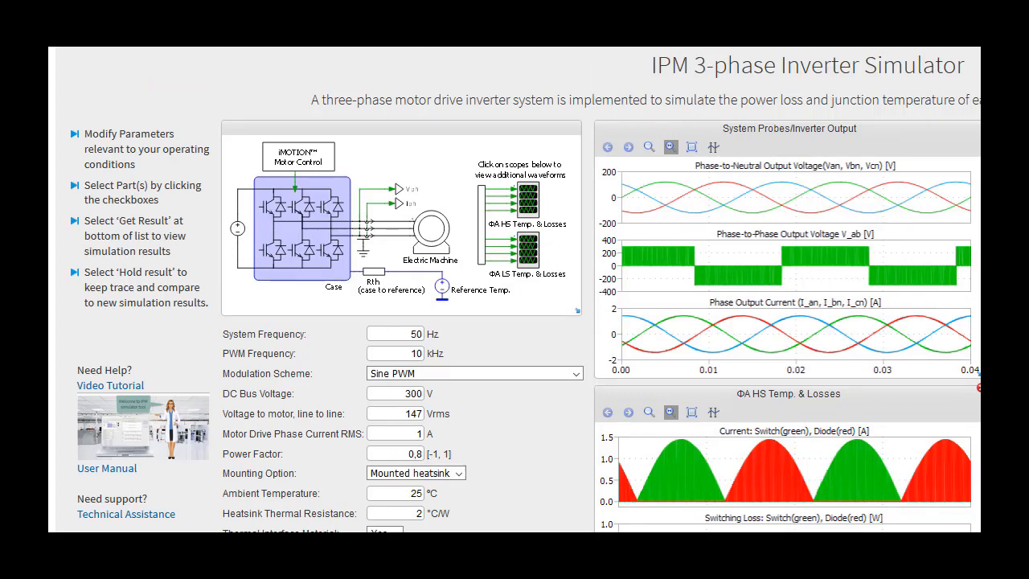
Review the mounting and Family and Package options, then reach the user manual section 2.1
scroll(down, 3)
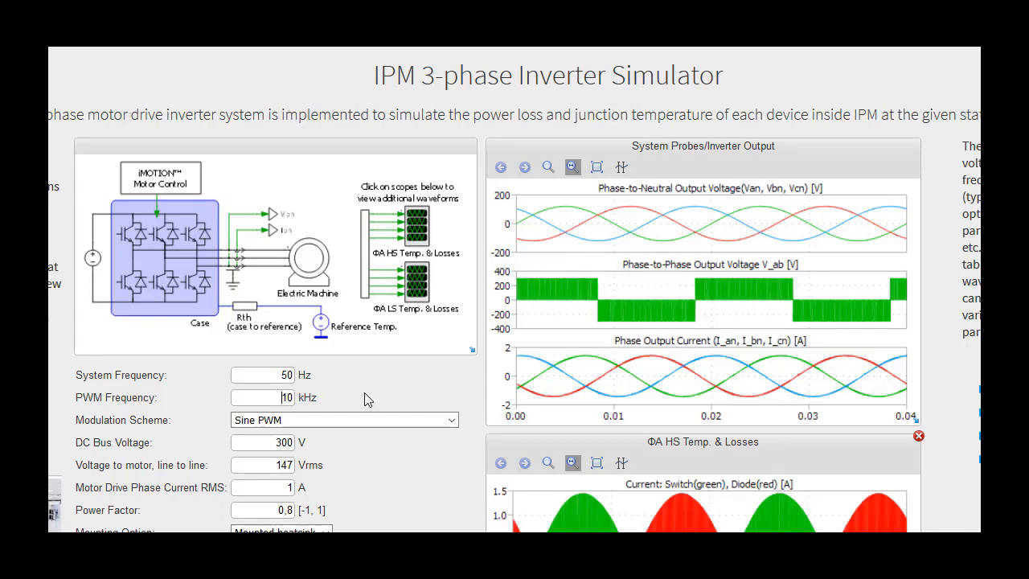
scroll(down, 3)
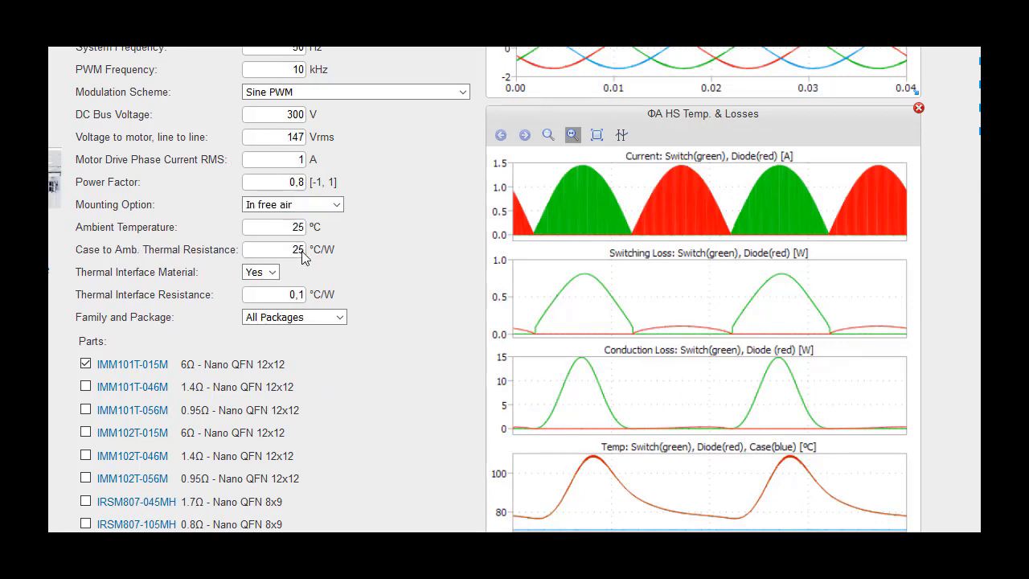
click(292, 205)
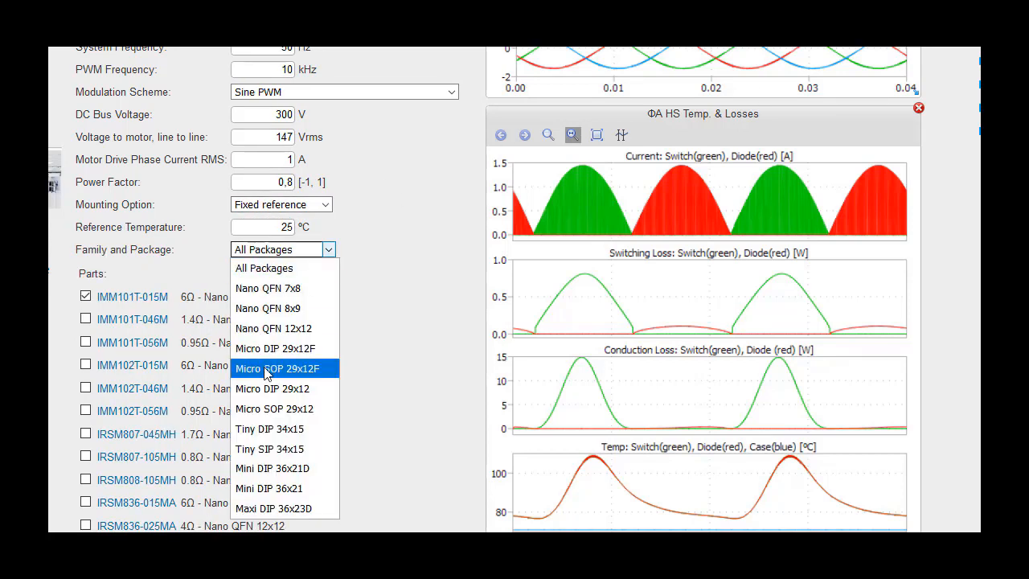
click(274, 409)
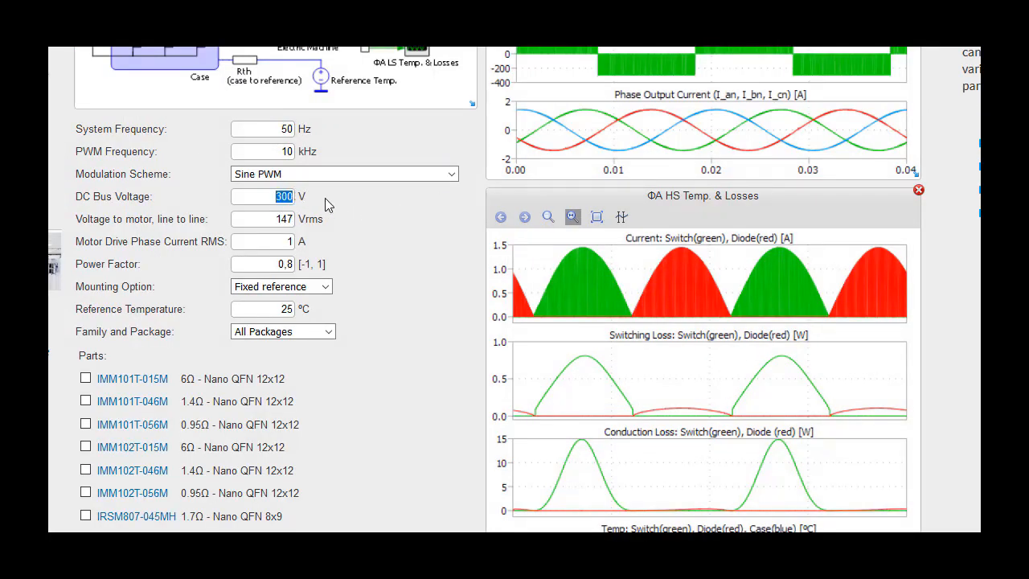
scroll(down, 3)
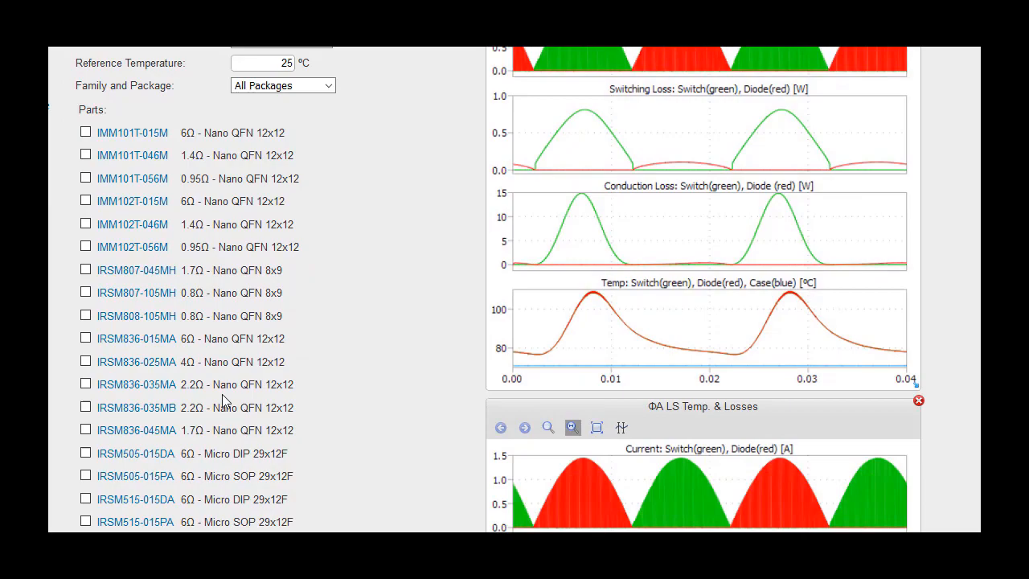
scroll(down, 3)
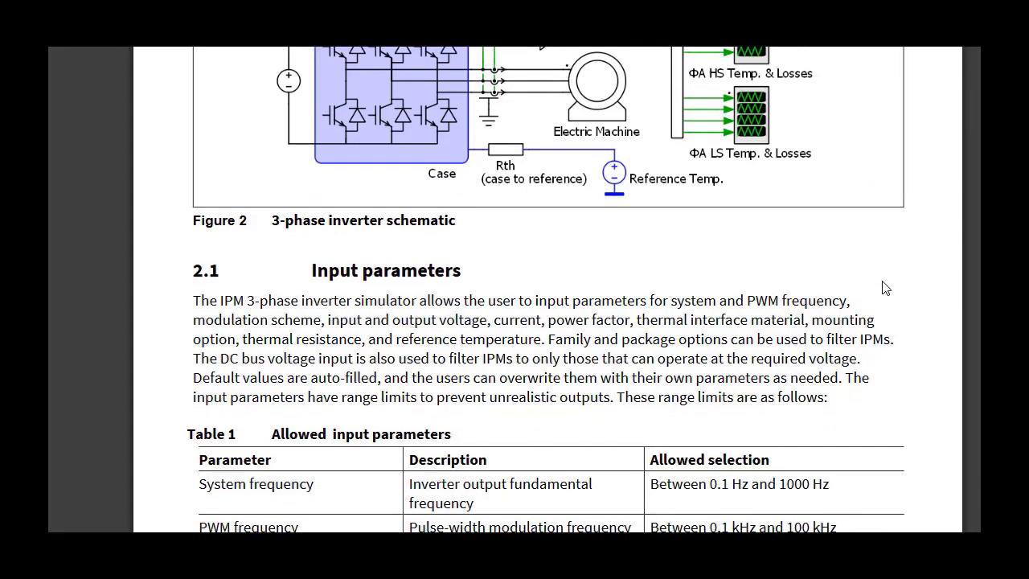
Read the manual's Table 1 parameter ranges and Figure 3 package options
scroll(down, 3)
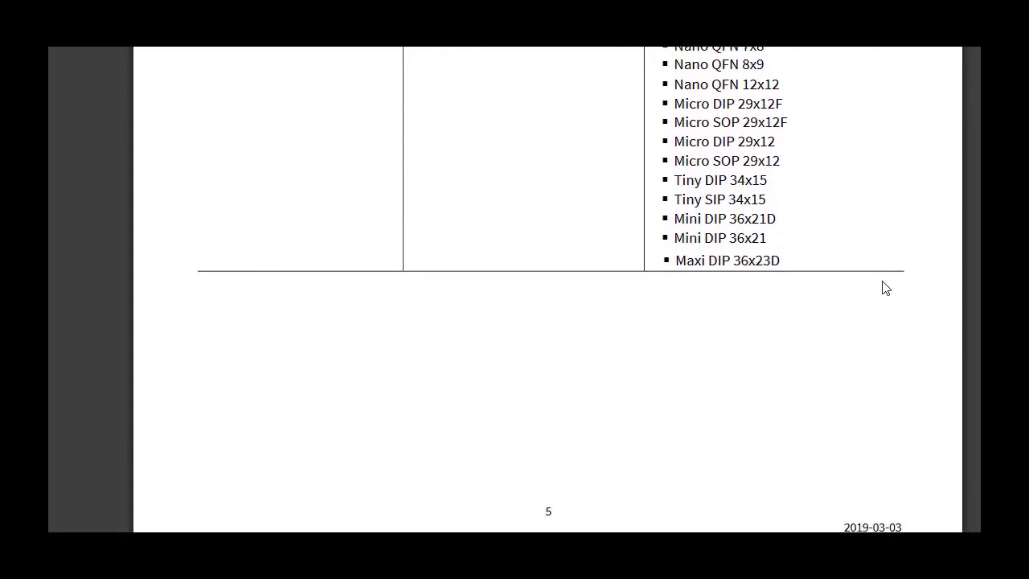
scroll(down, 3)
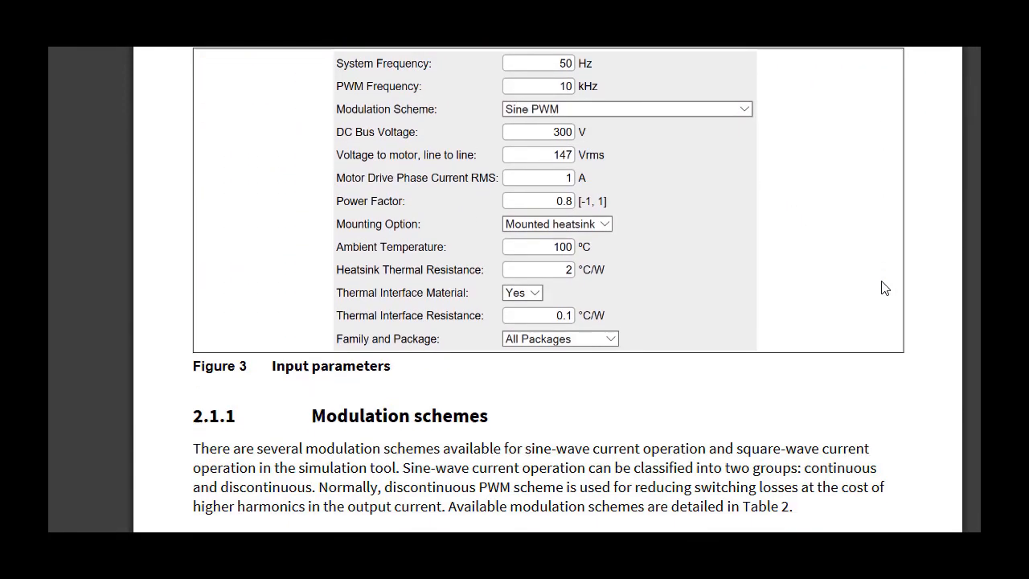
scroll(up, 3)
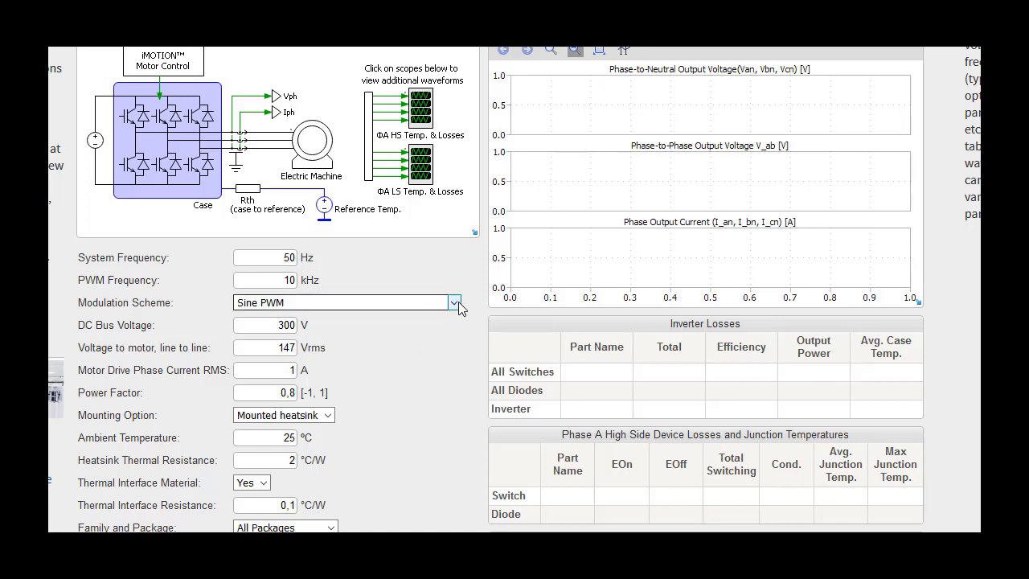
Expand the Modulation Scheme list: Sine PWM, SVPWM variants, Trapezoidal 120°
click(454, 302)
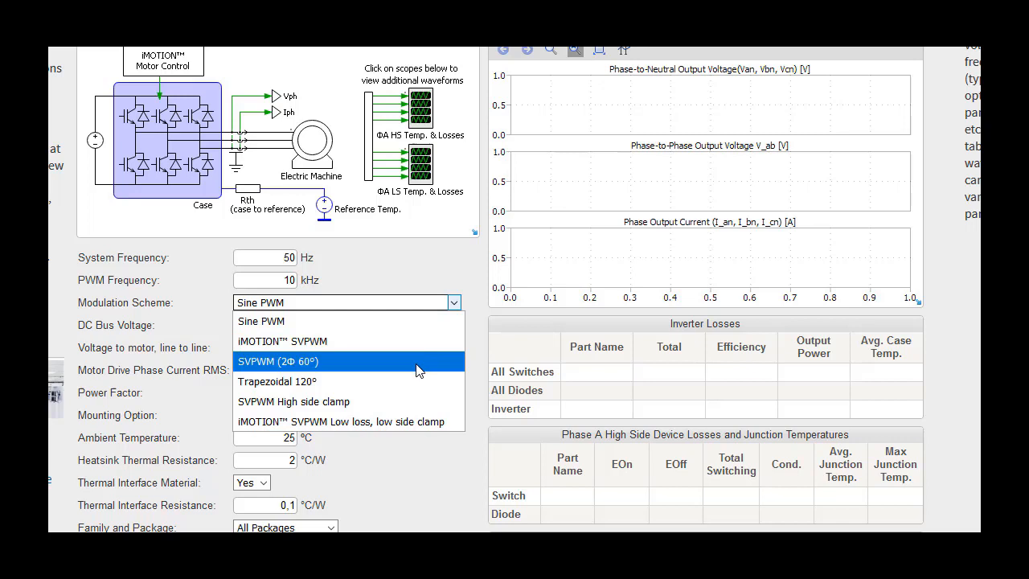
mouse_move(401, 401)
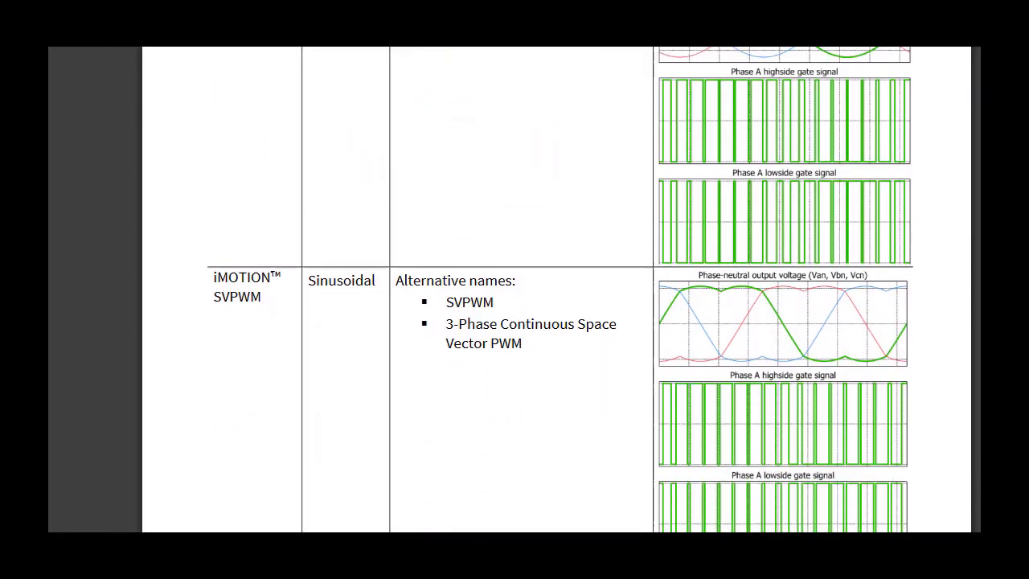
Scroll the user manual to the SVPWM high-side clamp entry on page 8
scroll(down, 3)
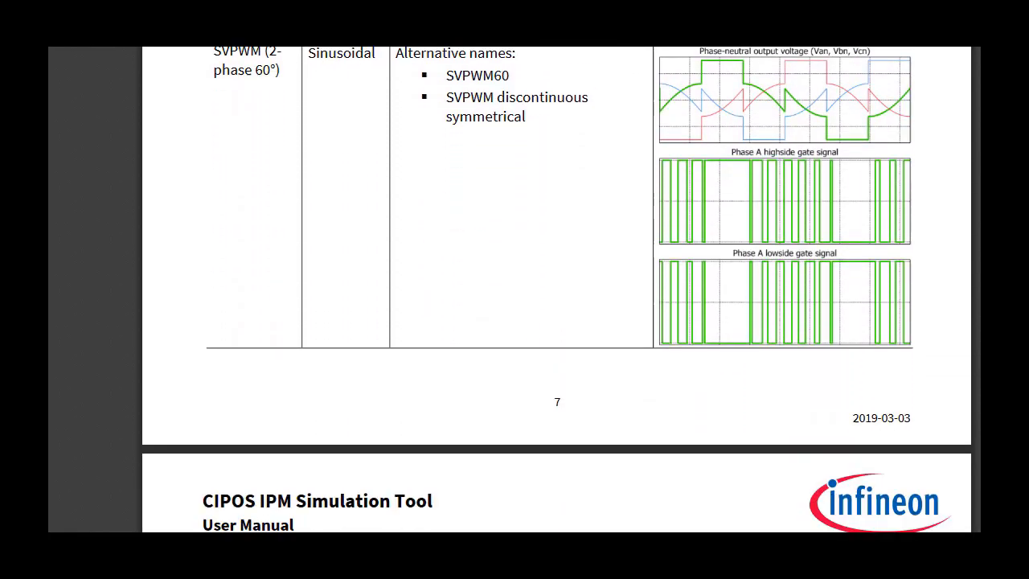
scroll(down, 3)
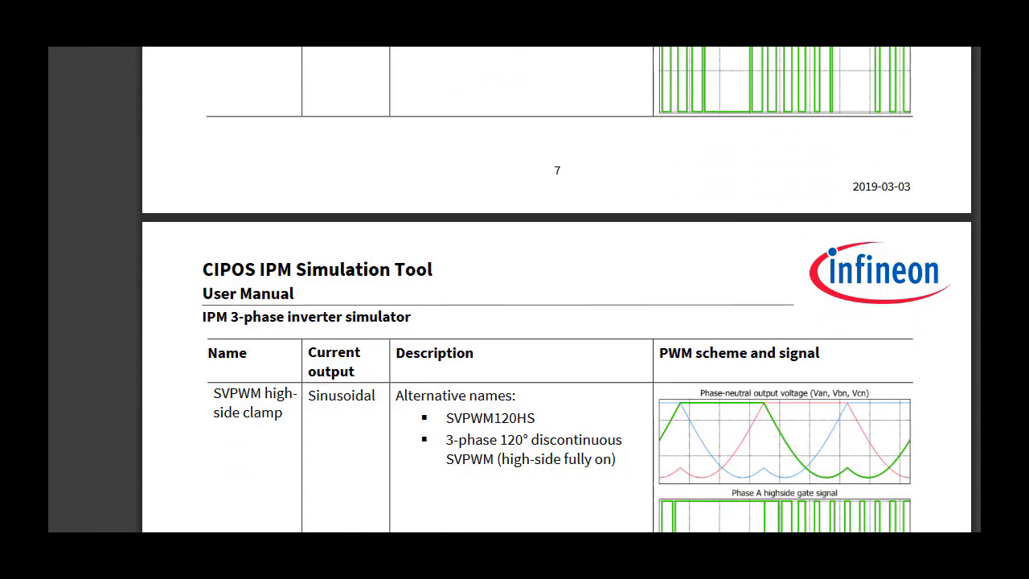
scroll(down, 3)
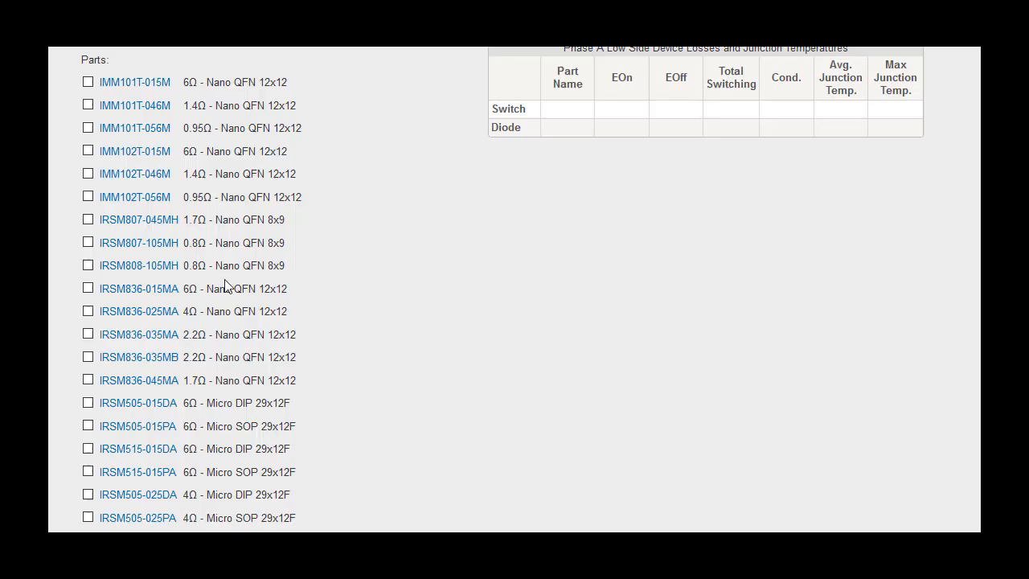
Scroll through the Parts list to tick IMM101T-015M and IMM101T-046M
scroll(down, 3)
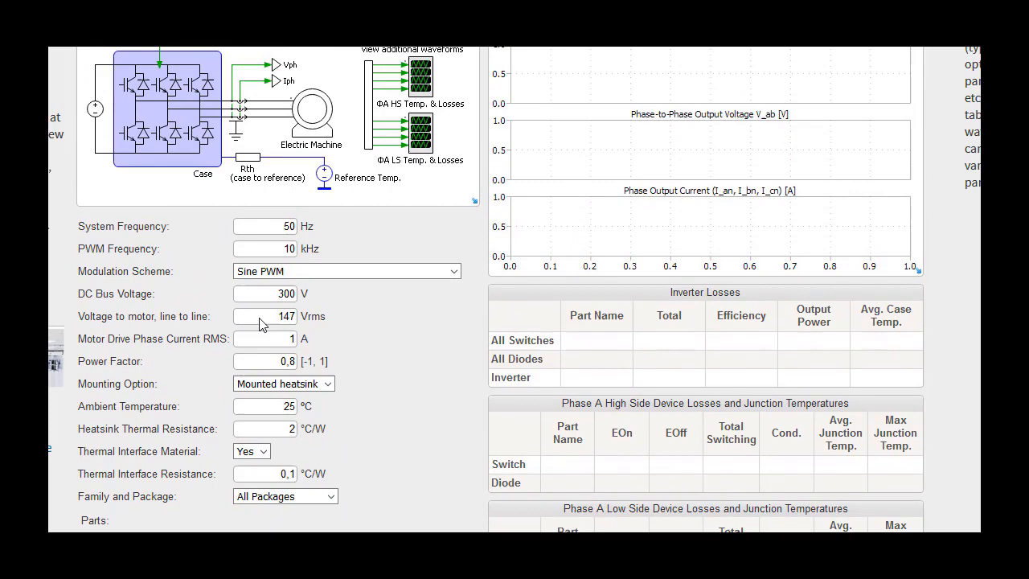
scroll(down, 3)
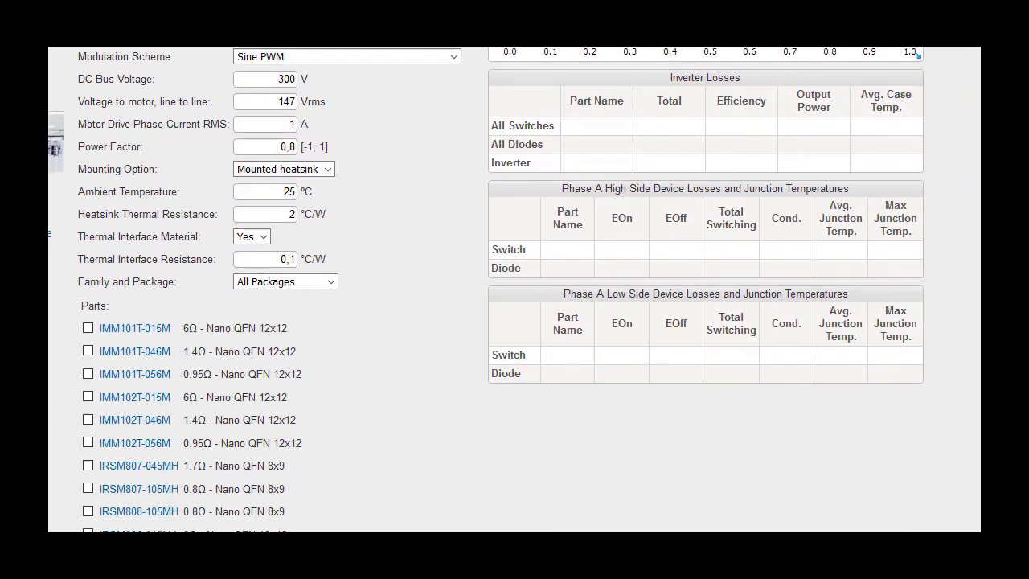
mouse_move(134, 355)
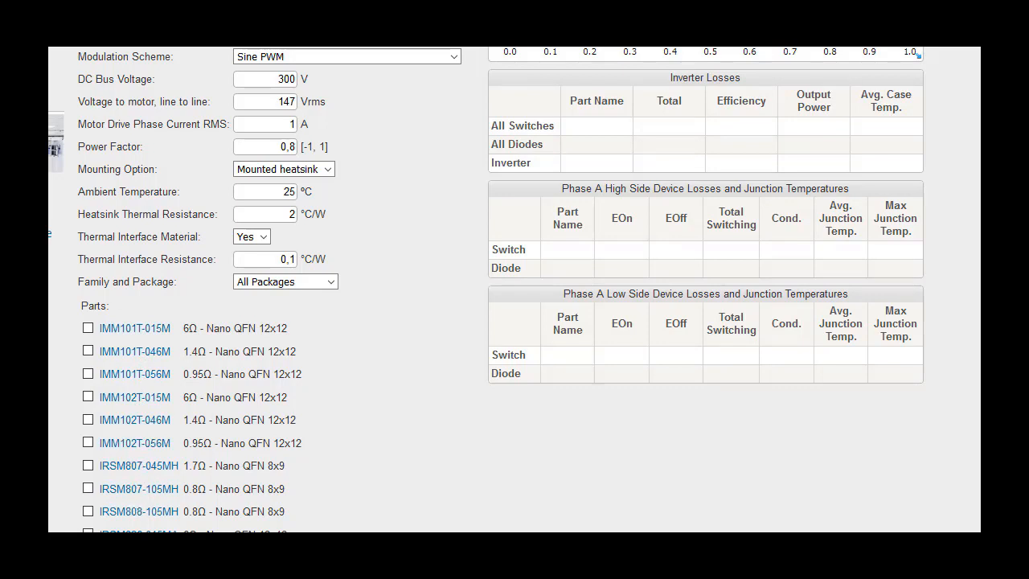
scroll(down, 3)
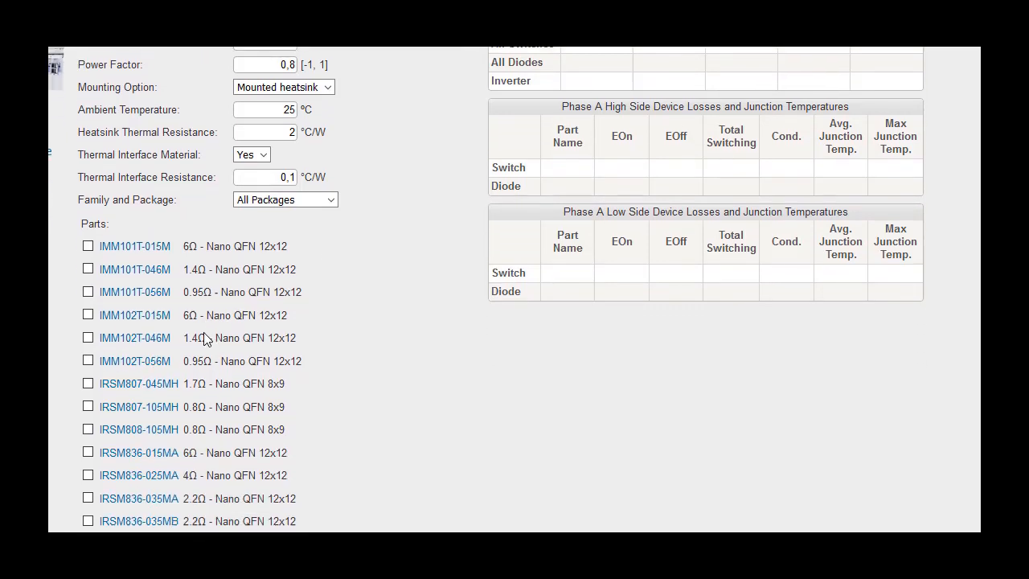
scroll(down, 3)
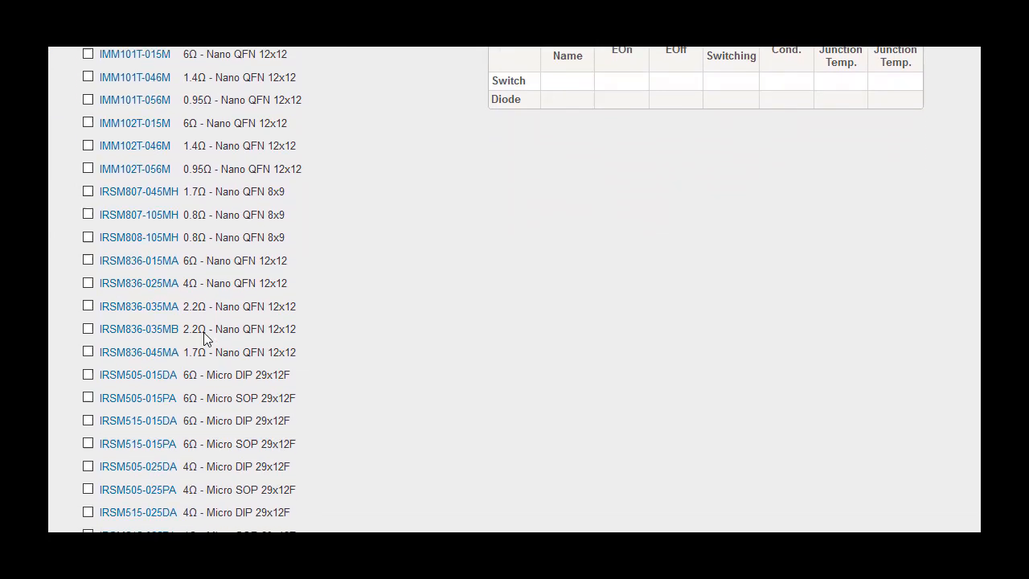
scroll(down, 3)
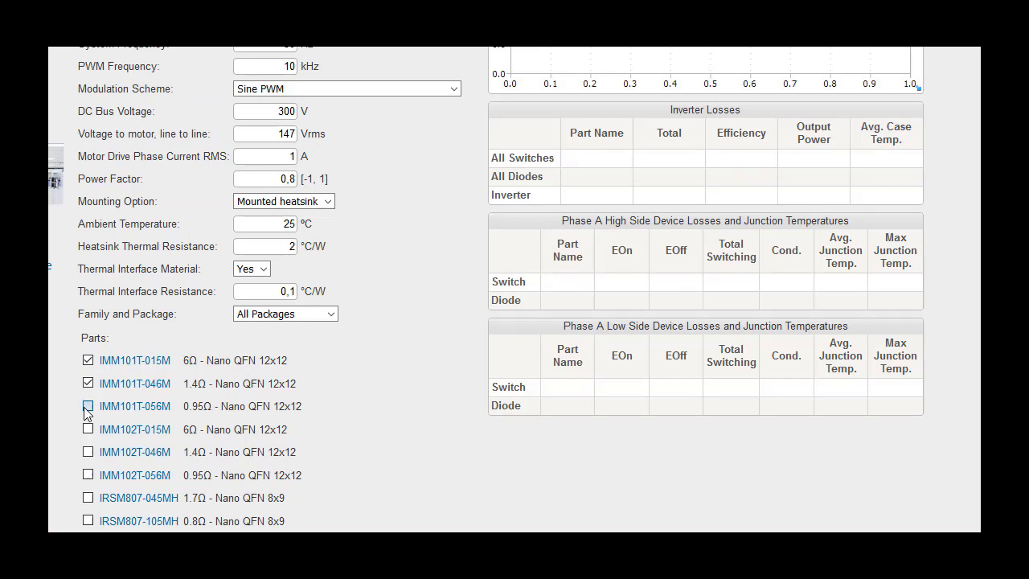
Add IMM101T-056M and run Get result for all three selected parts
click(88, 406)
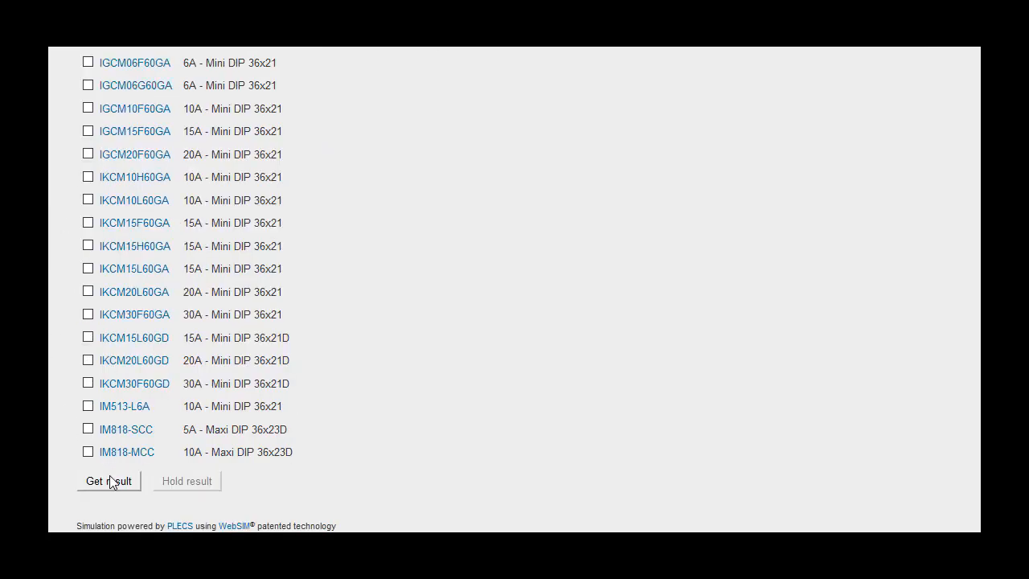
click(107, 481)
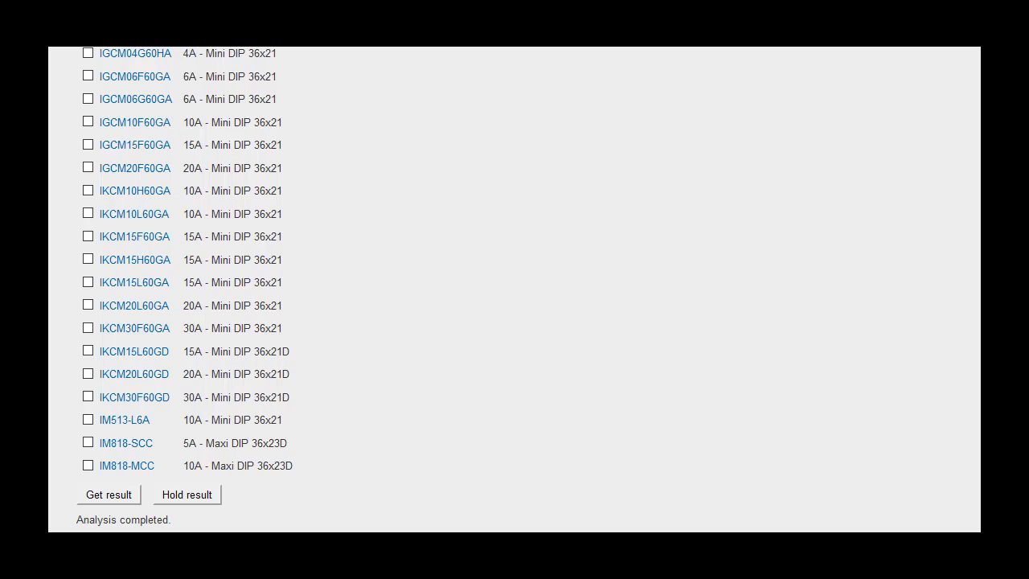
Hold the IMM101T-015M, -046M and -056M results as traces in Result History
click(109, 495)
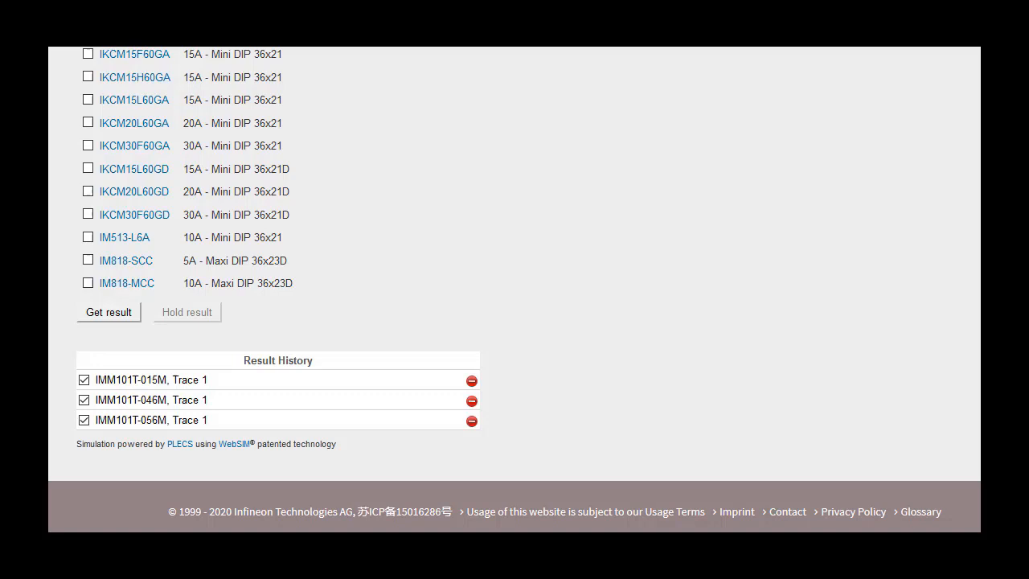
mouse_move(728, 294)
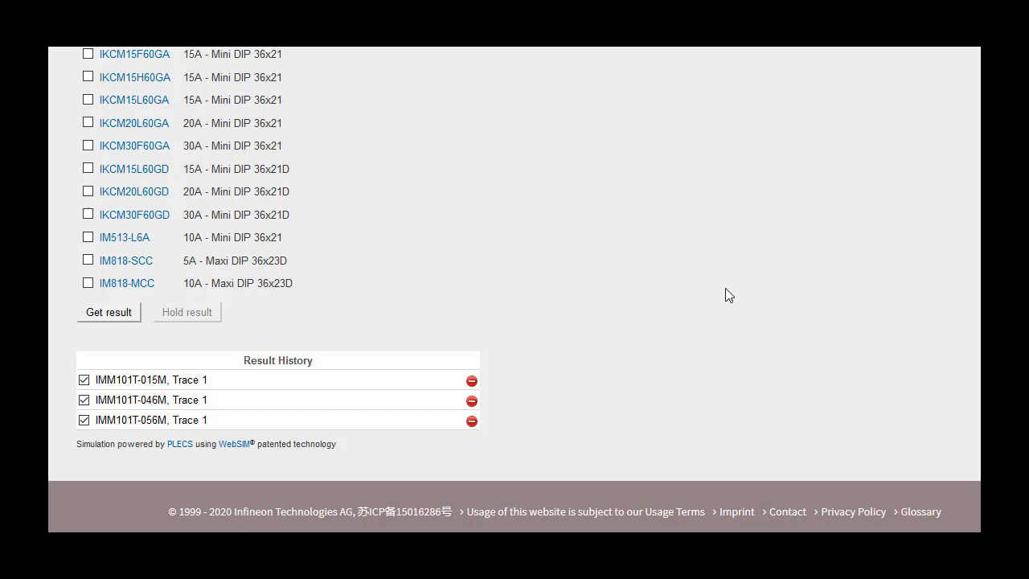
mouse_move(472, 421)
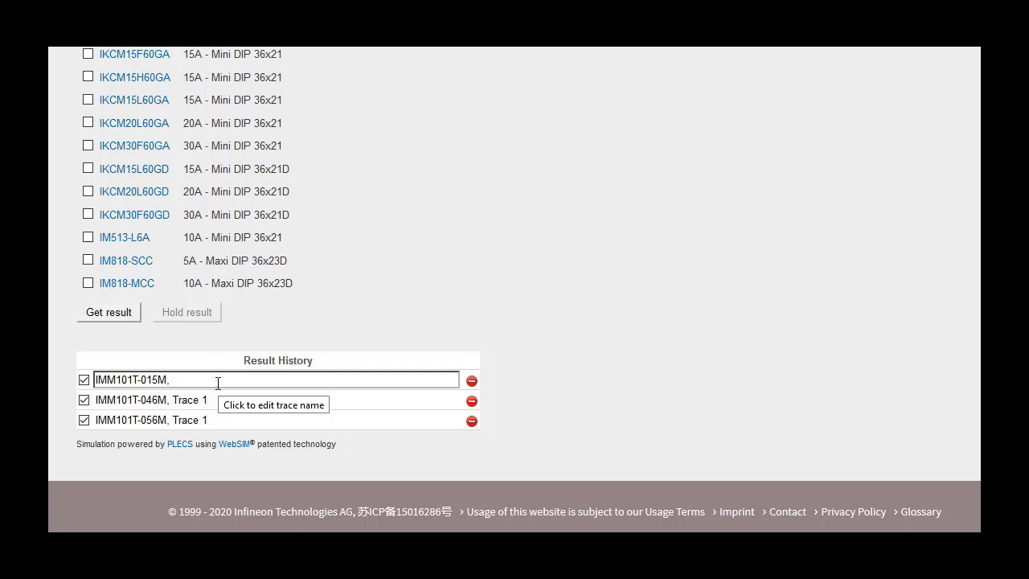
Rename the first result trace to 'IMM101T-015M' and enter 'Sim'
text(IMM101T-015M_)
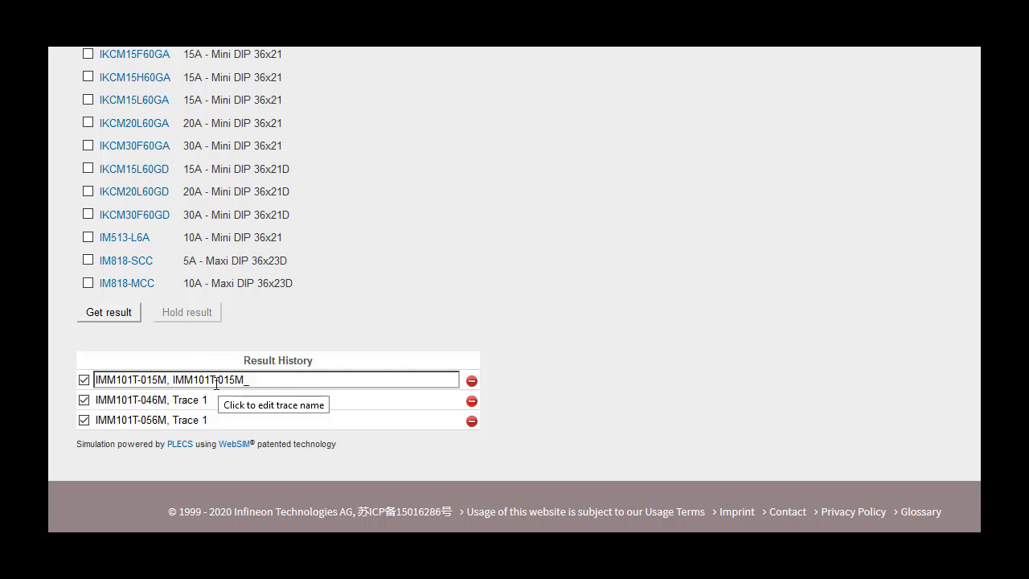
text(Sim)
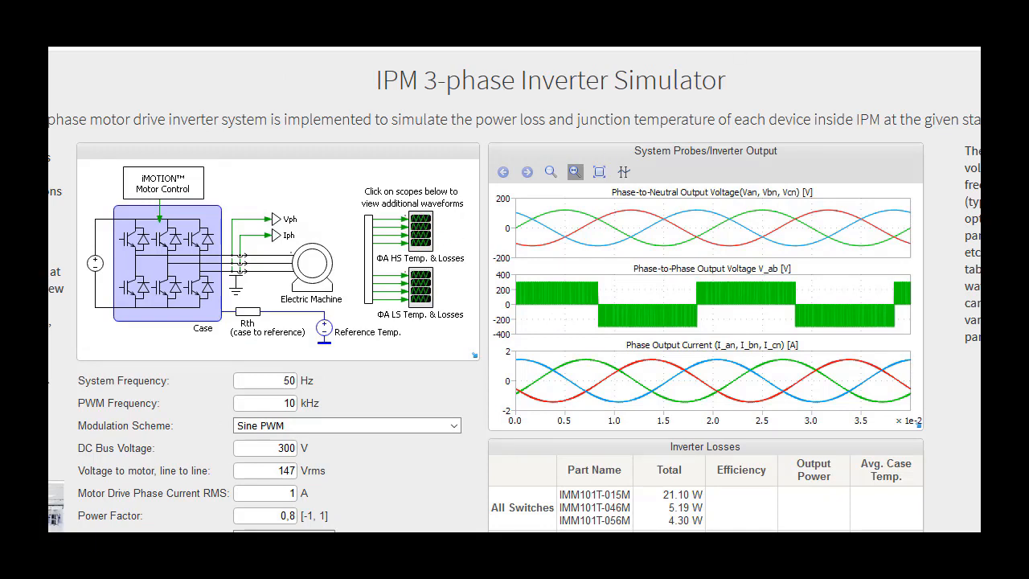
mouse_move(598, 358)
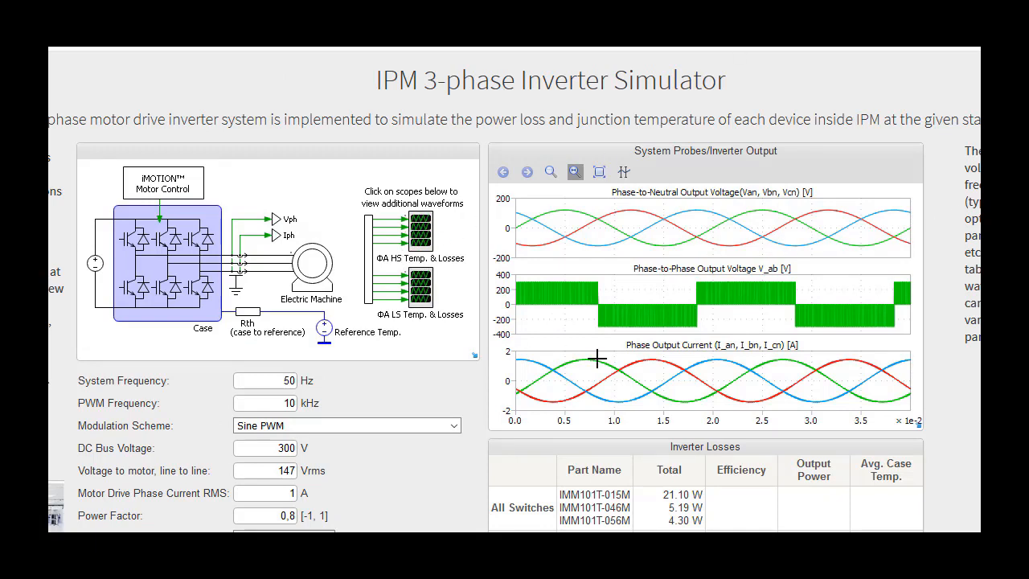
mouse_move(703, 174)
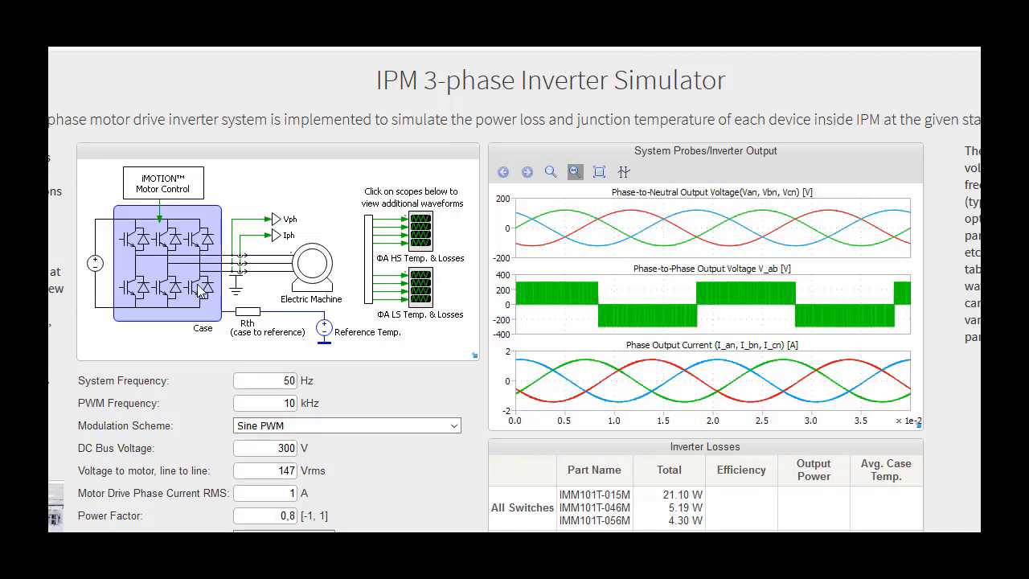
mouse_move(705, 257)
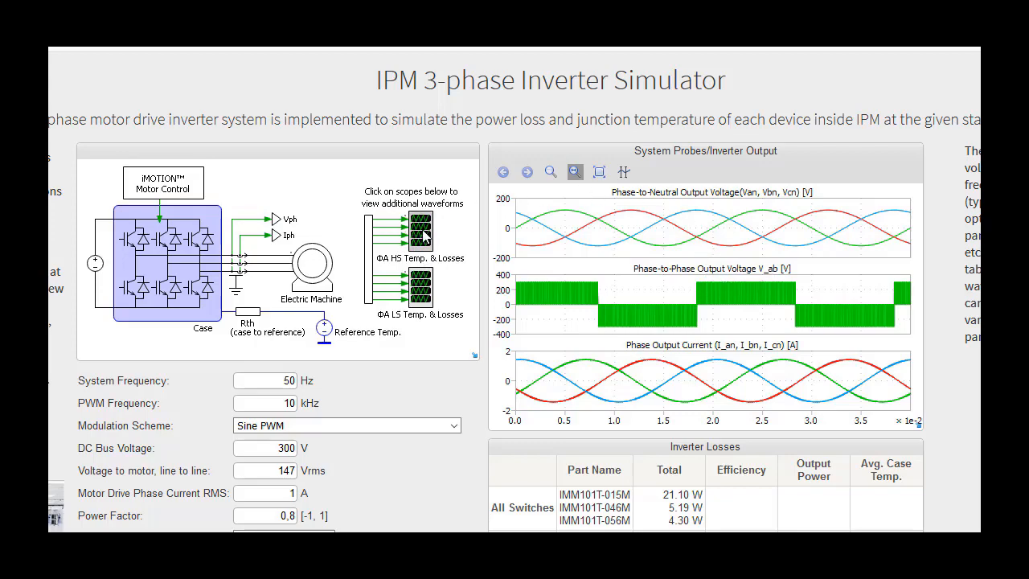
Open the ΦA HS Temp. & Losses scope in the circuit diagram
click(422, 233)
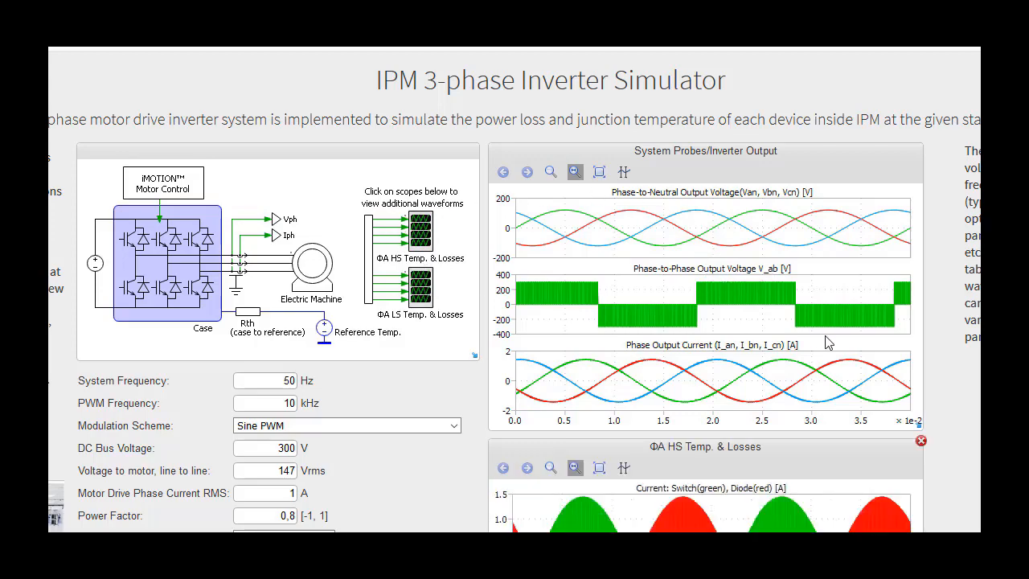
Scroll through the phase A high-side current, switching-loss and conduction-loss plots
scroll(down, 3)
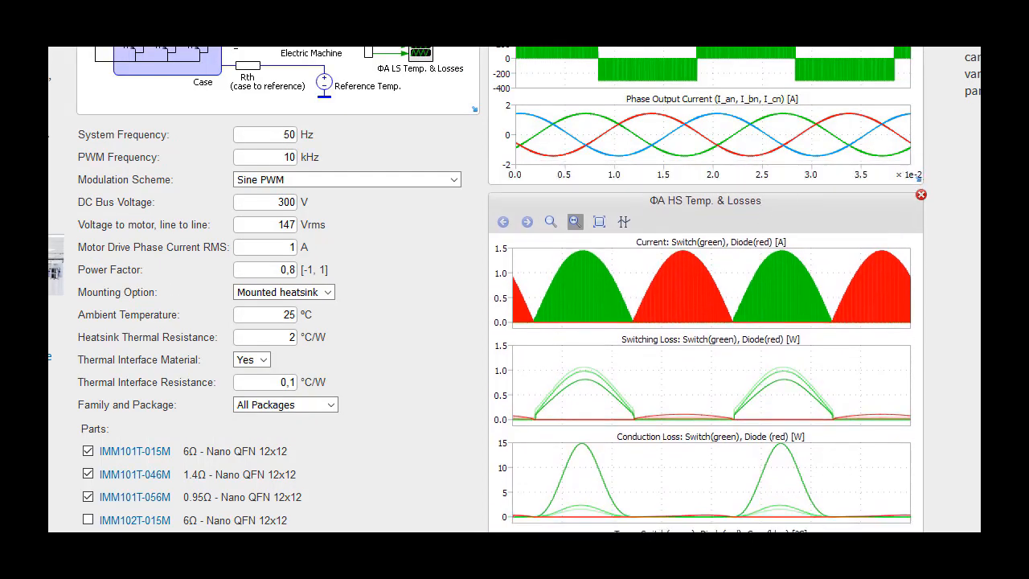
scroll(down, 3)
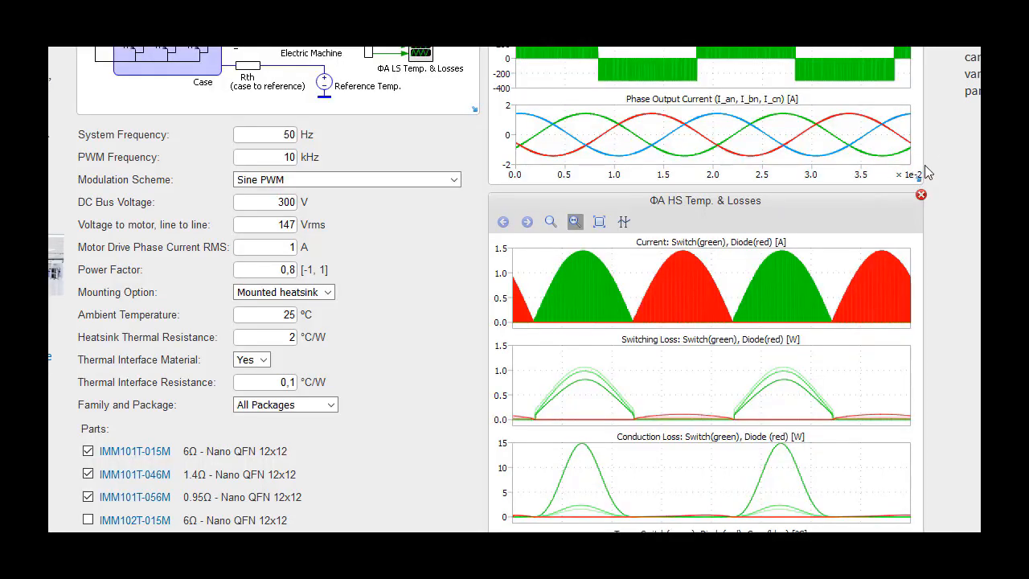
mouse_move(595, 233)
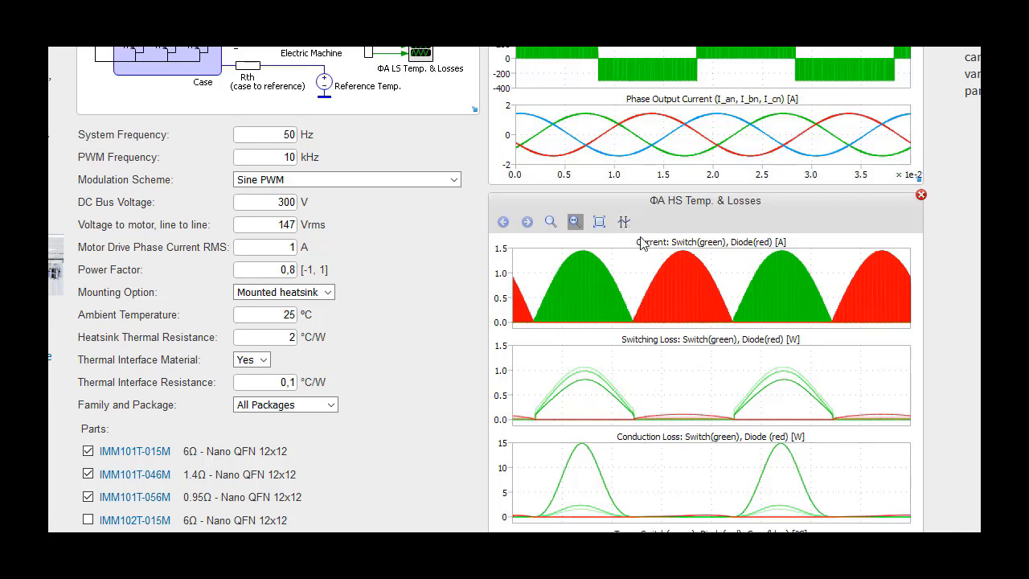
click(624, 222)
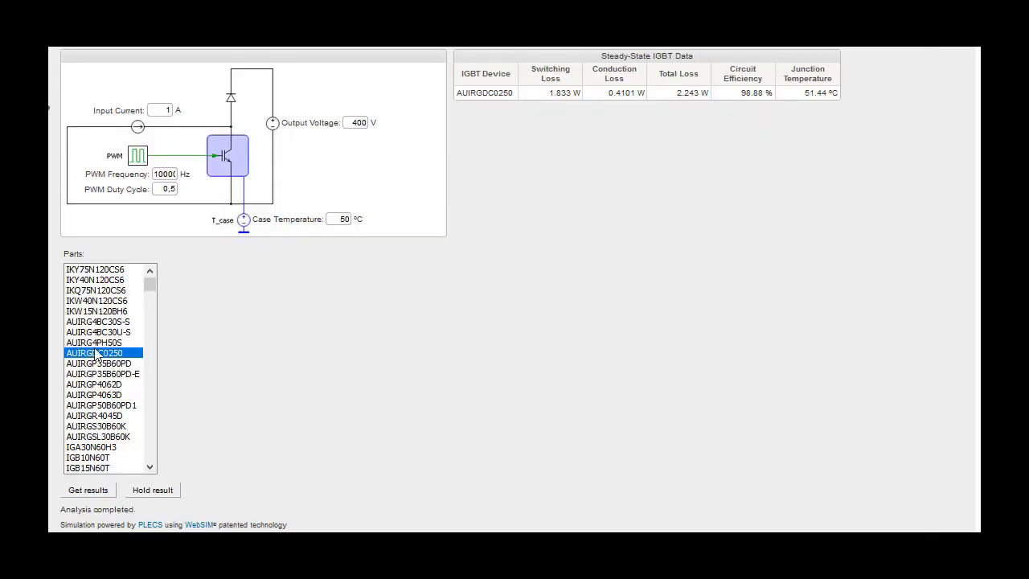
Select the IKQ75N120CS6 IGBT and get its simulation results
click(95, 290)
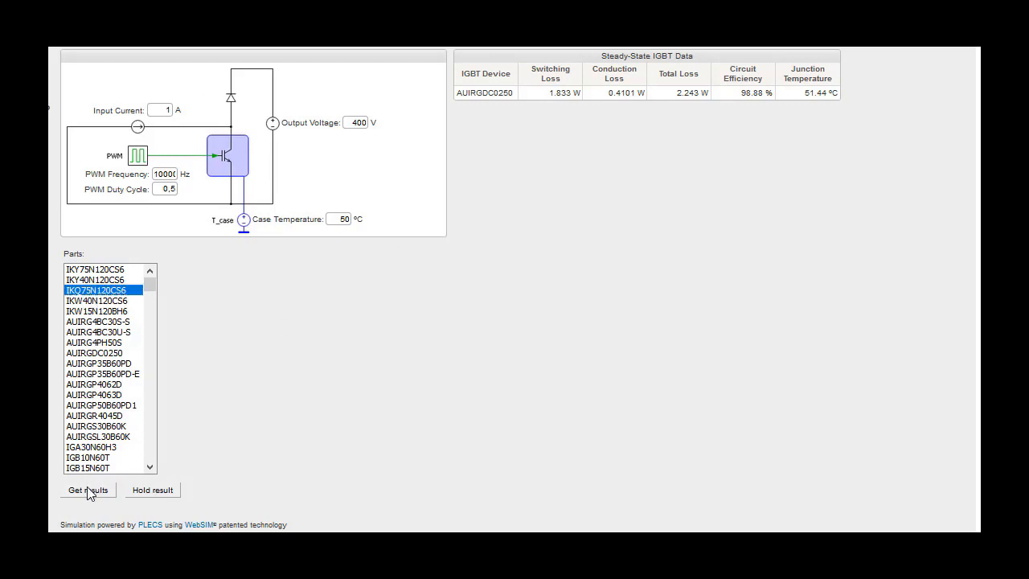
click(88, 490)
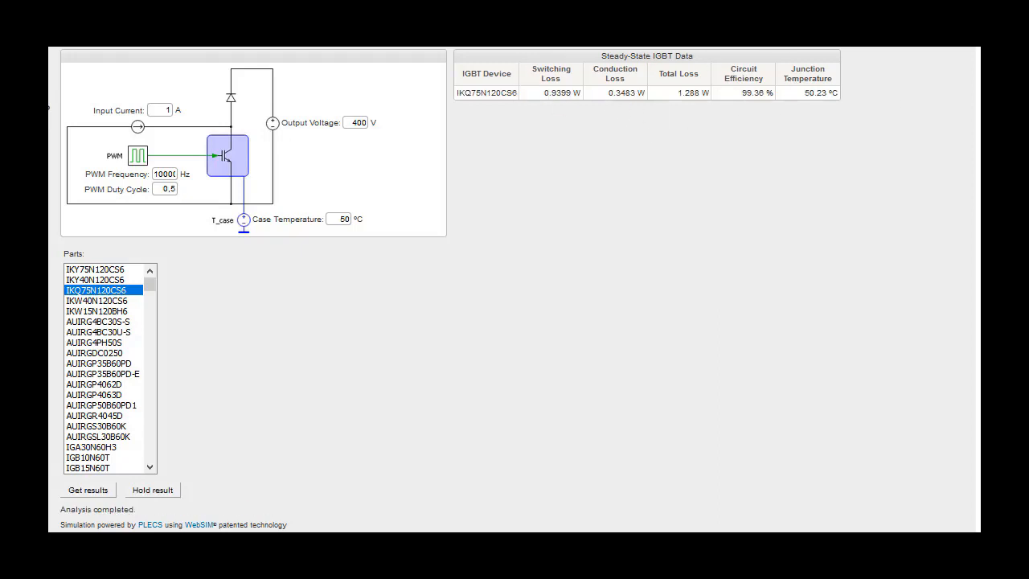
mouse_move(364, 236)
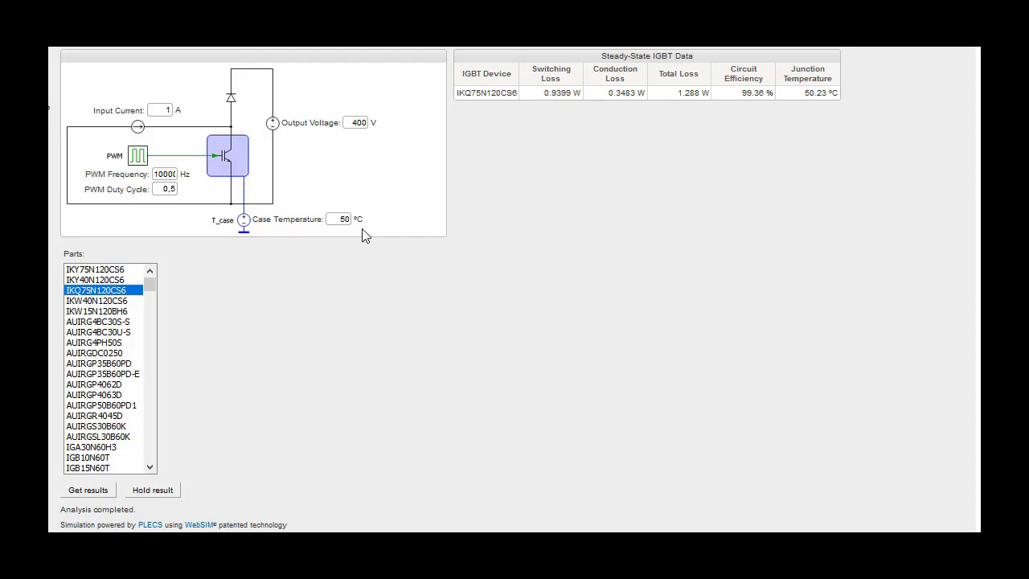
mouse_move(151, 115)
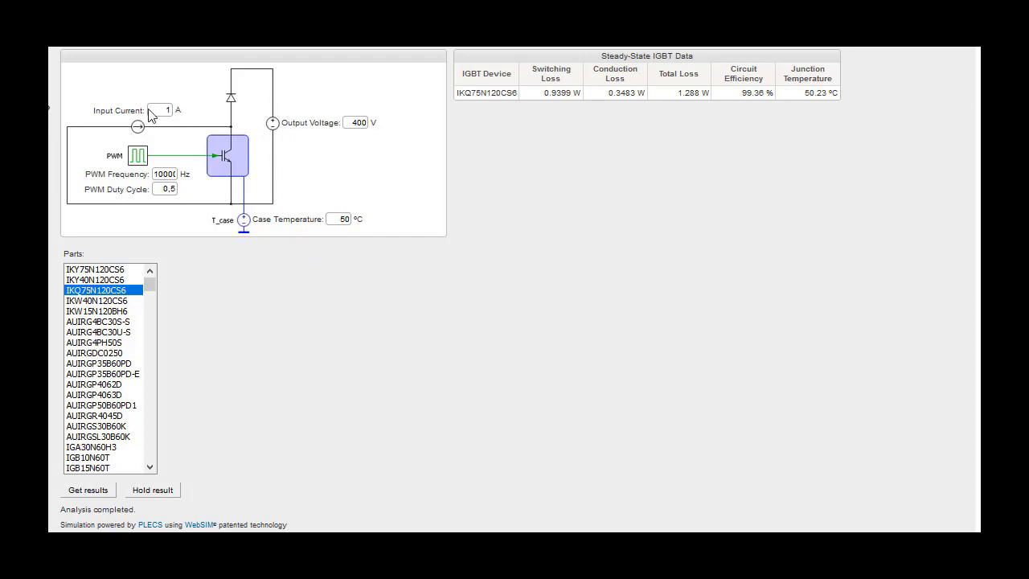